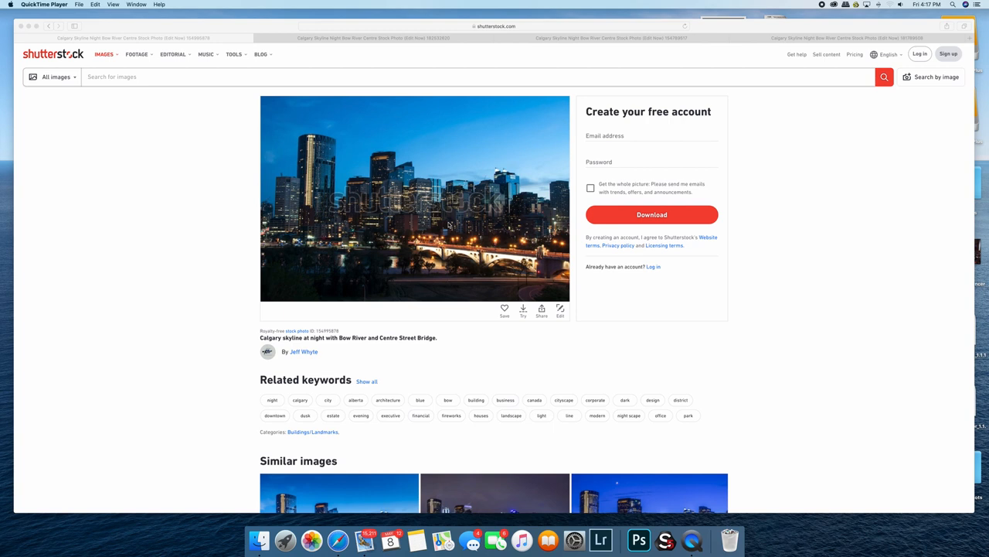
mouse_move(383, 141)
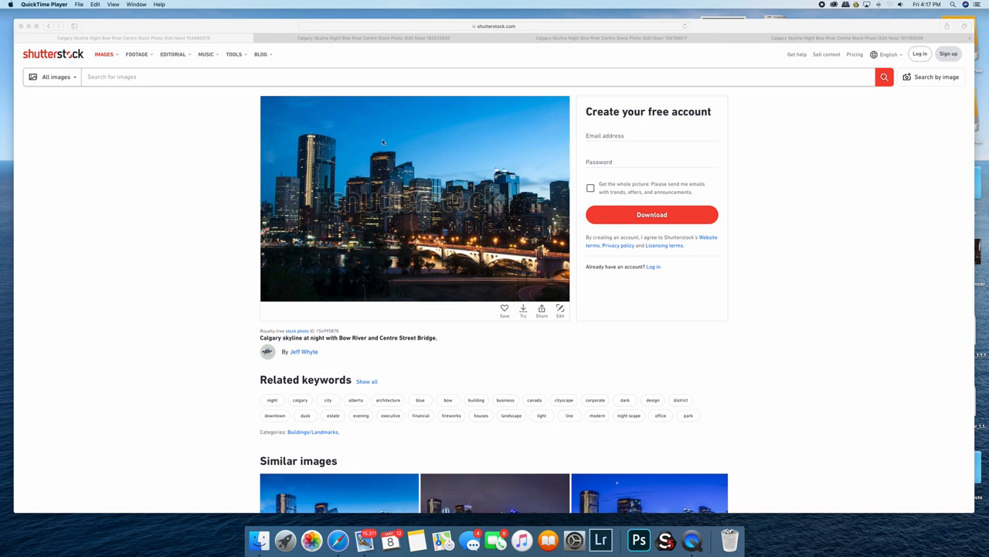
mouse_move(332, 159)
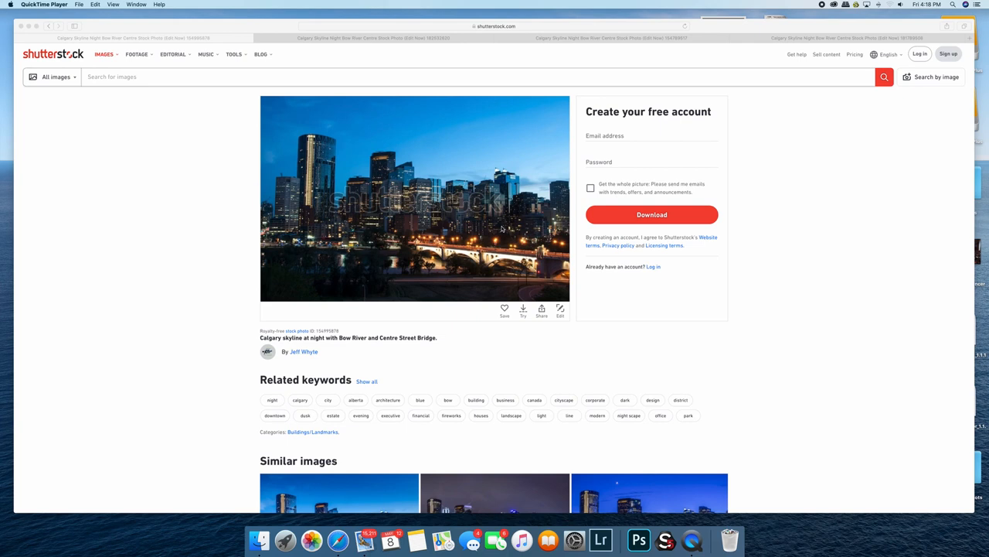
mouse_move(379, 99)
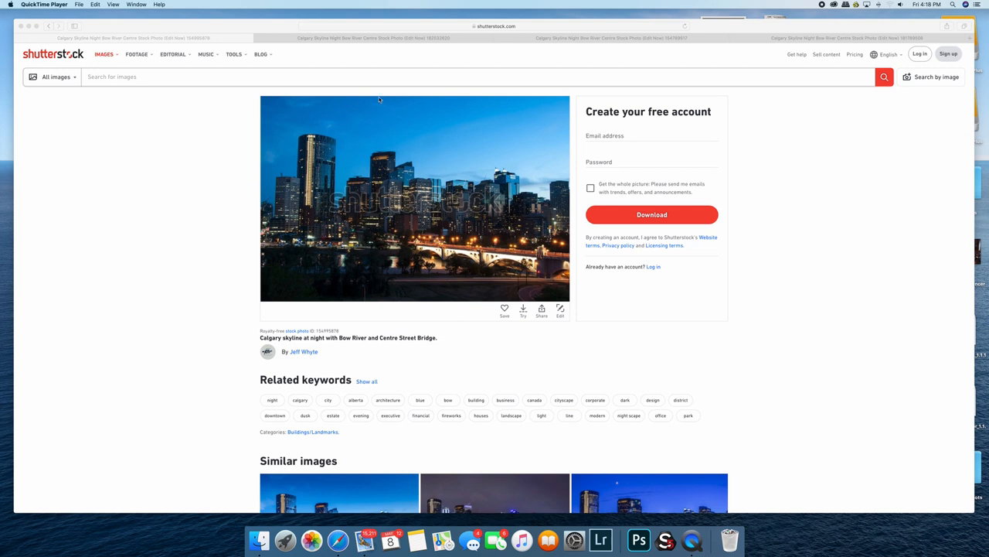
mouse_move(366, 48)
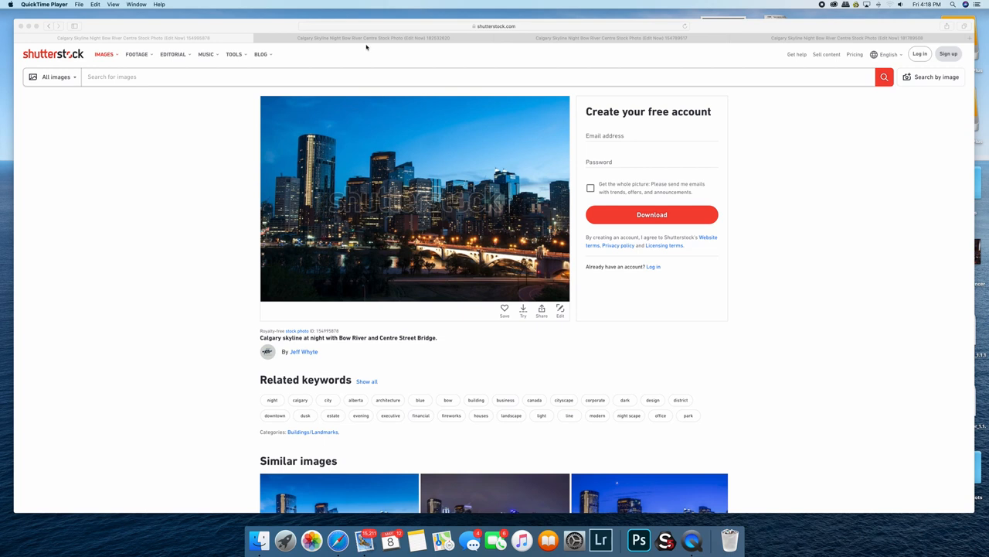
mouse_move(346, 47)
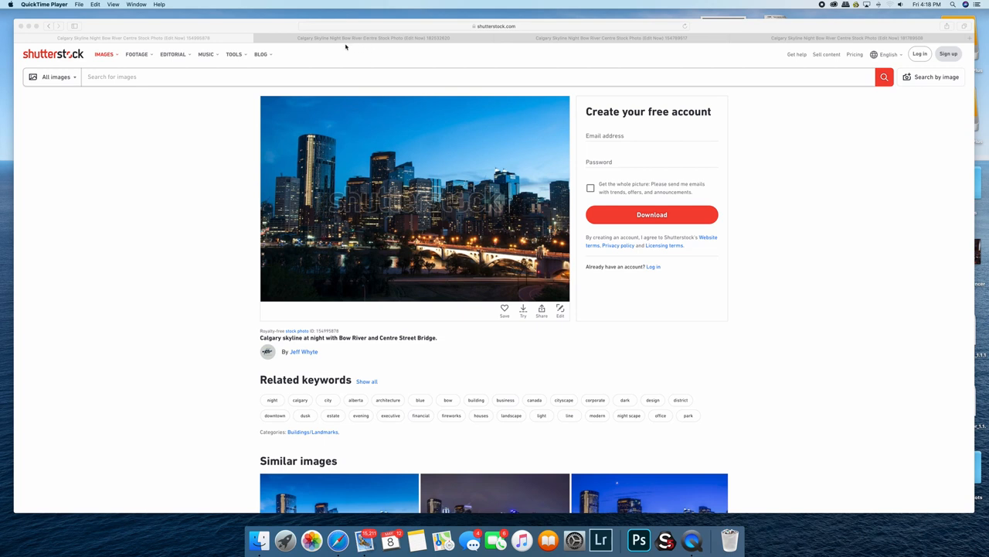
Bring the Safari window with the Calgary night skyline photo over the Bow River to the front
left_click(358, 37)
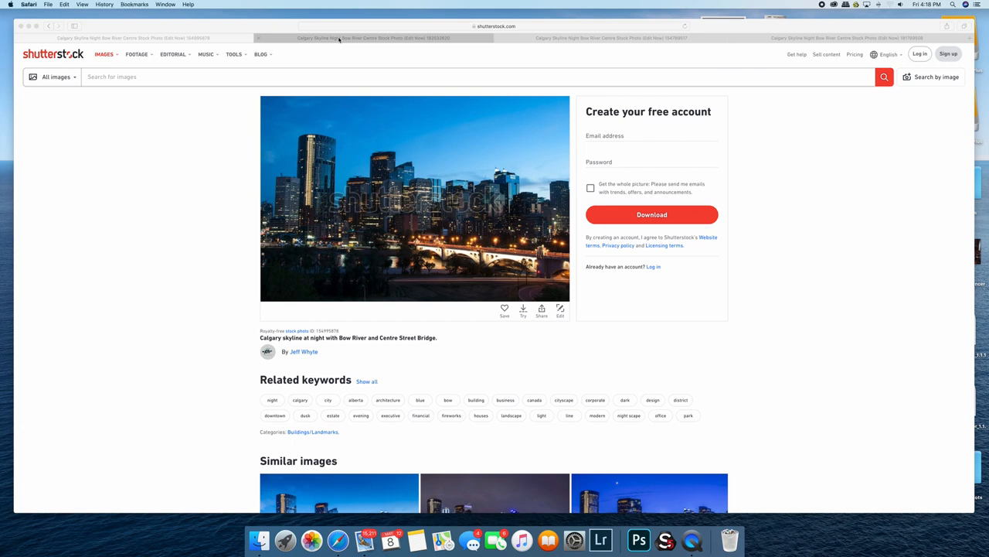
left_click(362, 37)
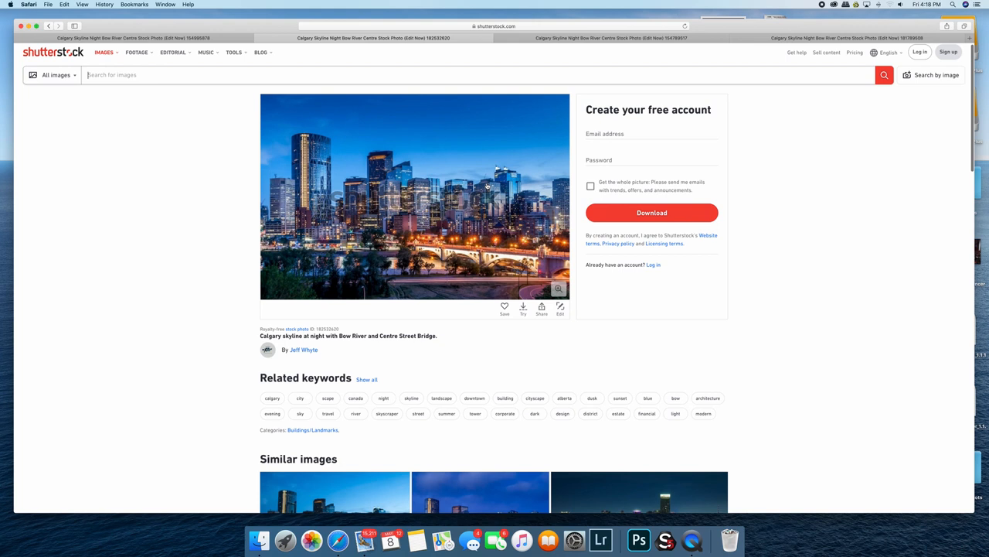
mouse_move(465, 145)
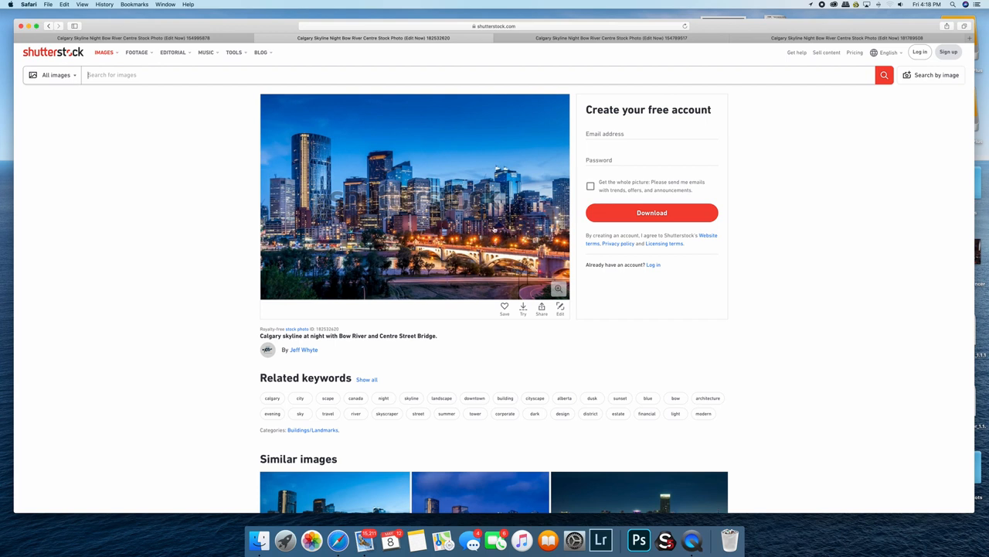
mouse_move(368, 243)
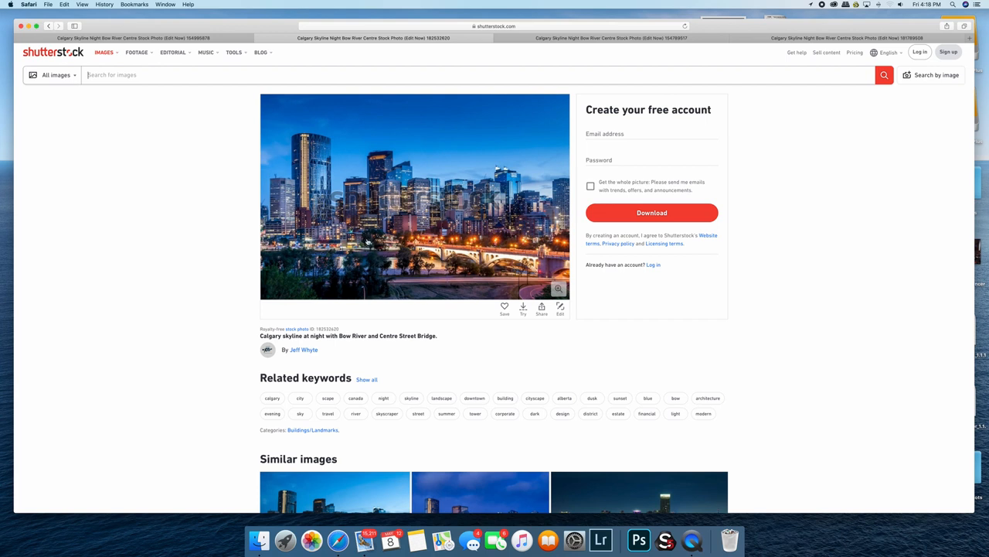
mouse_move(499, 222)
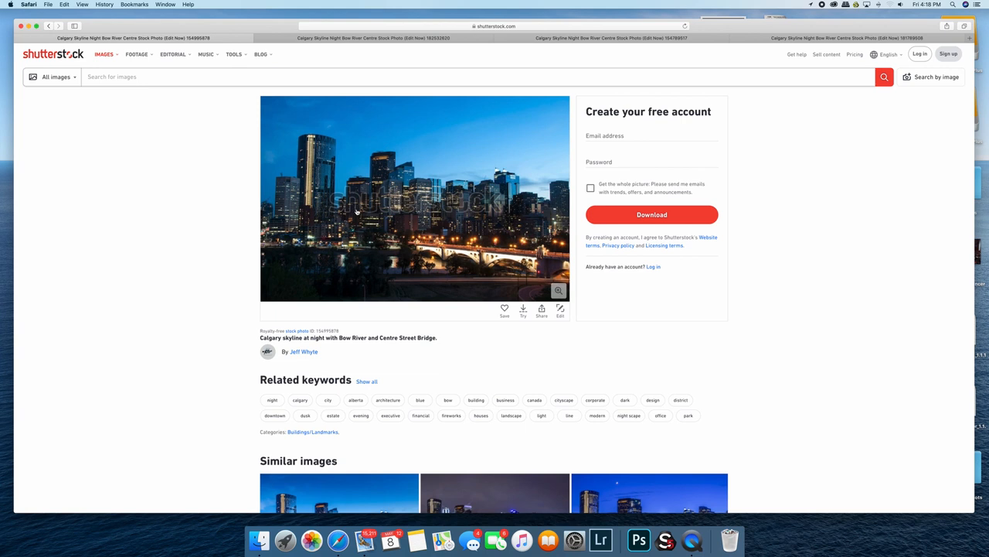
mouse_move(373, 253)
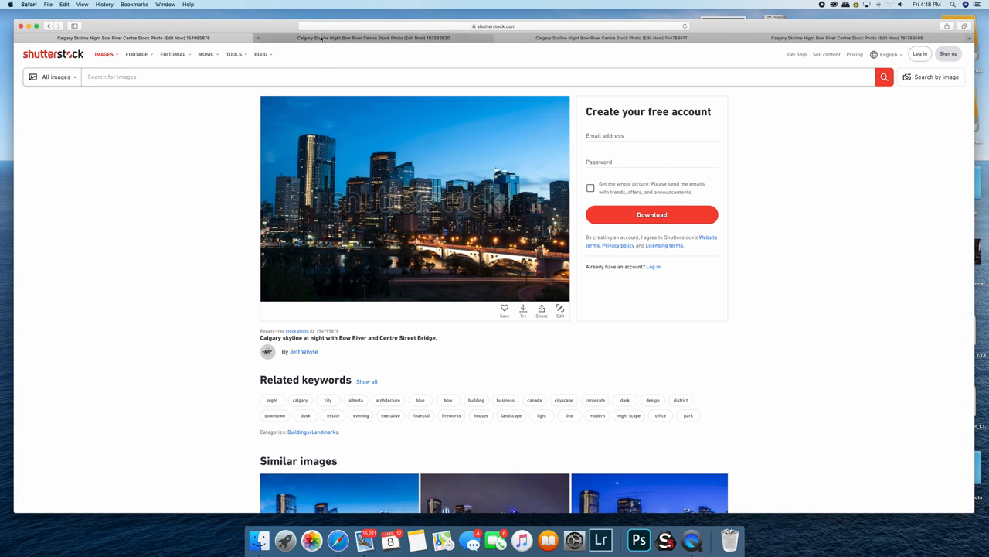
left_click(365, 38)
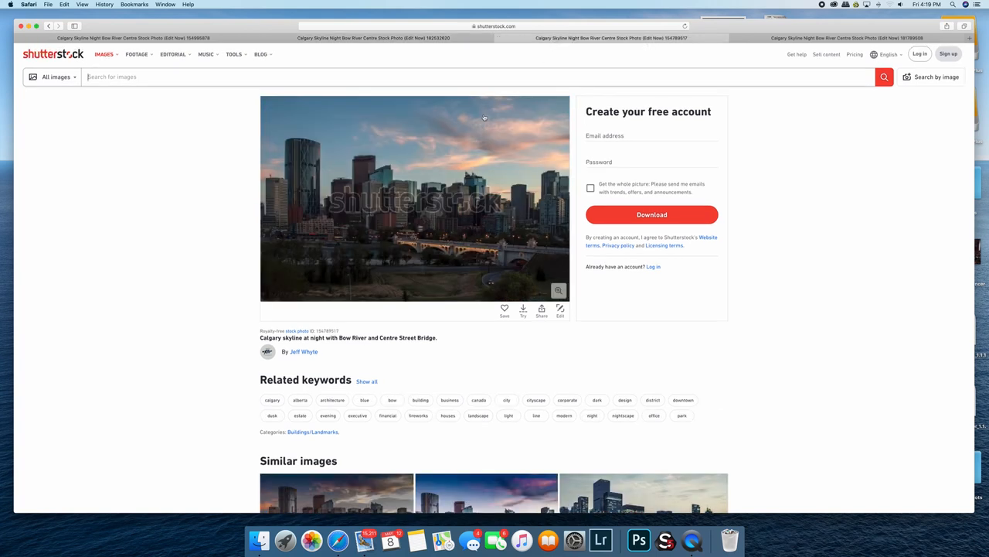
mouse_move(442, 218)
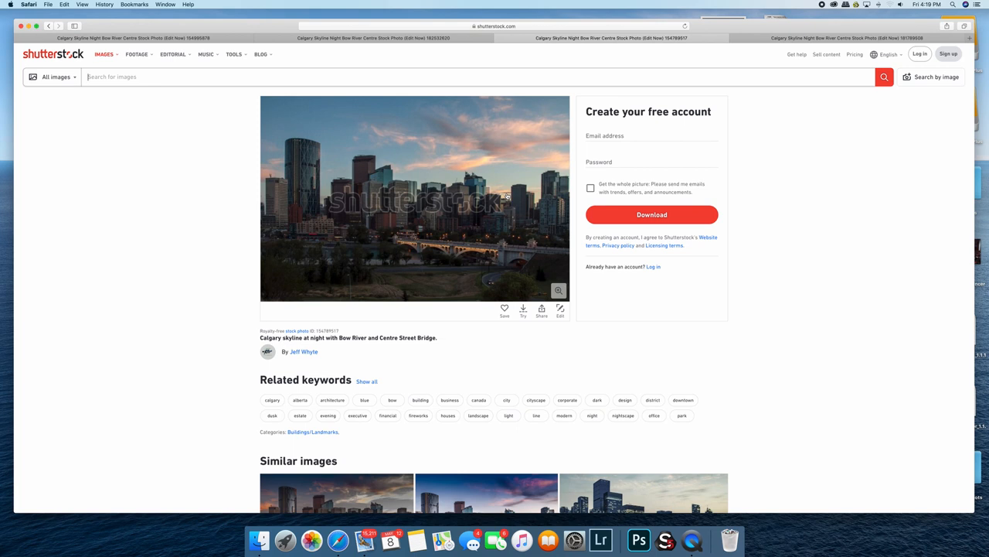
mouse_move(486, 259)
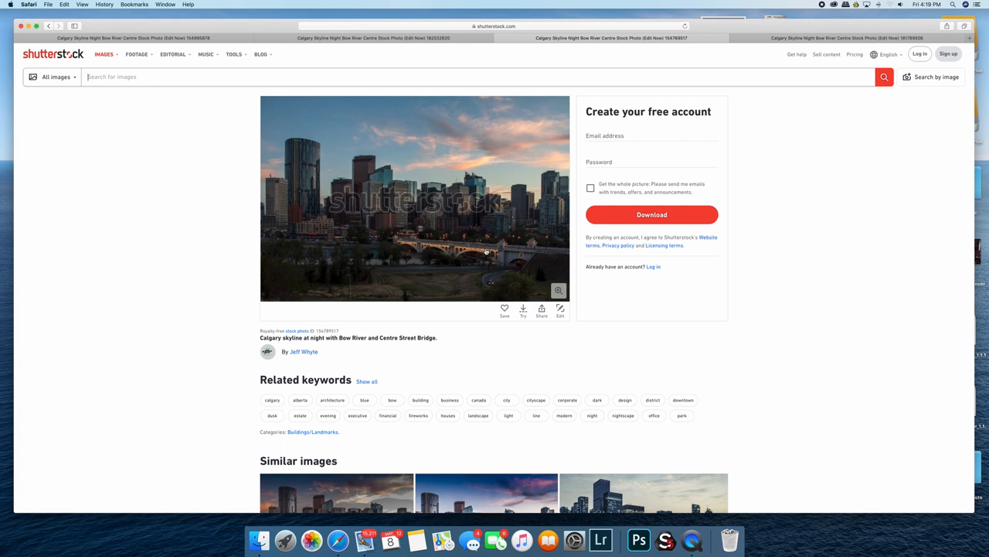
mouse_move(352, 187)
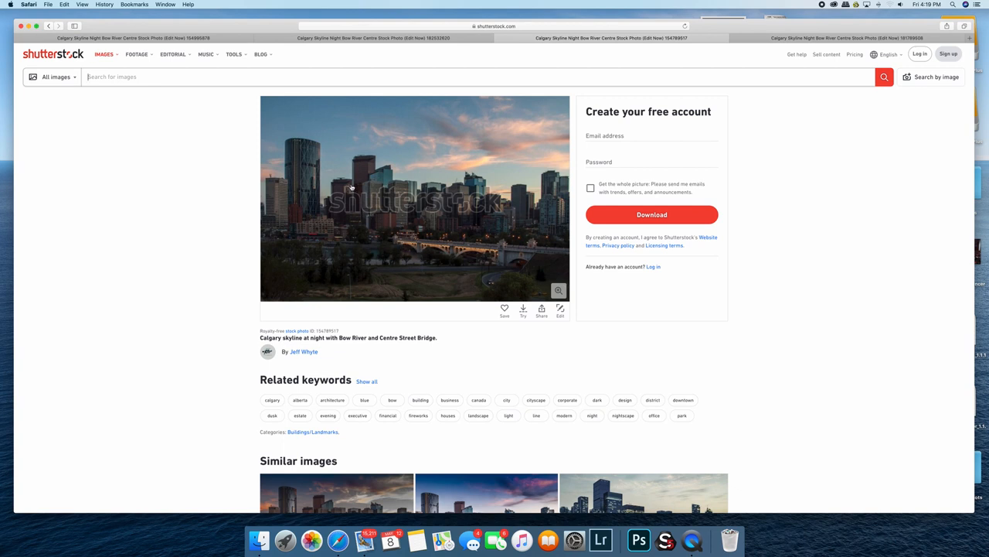
mouse_move(337, 207)
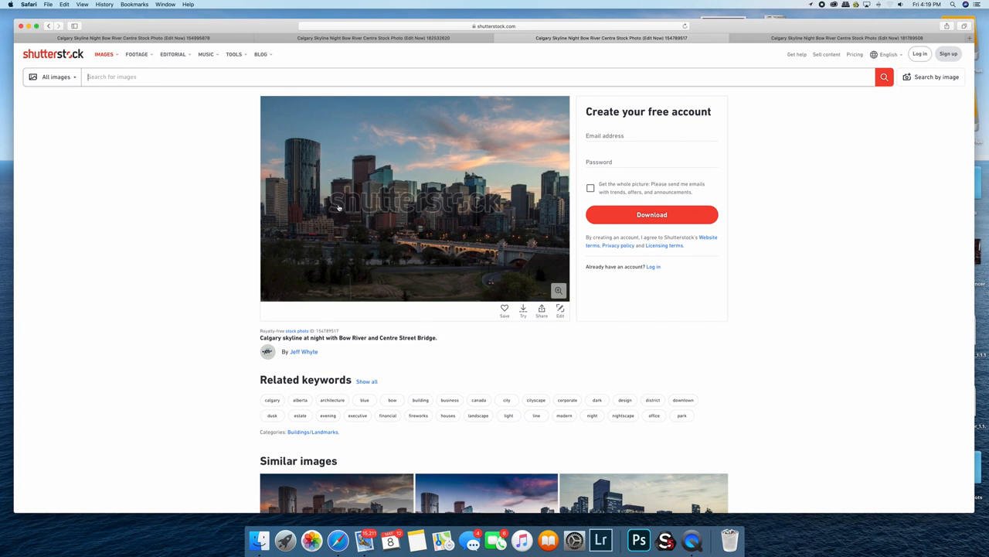
mouse_move(391, 224)
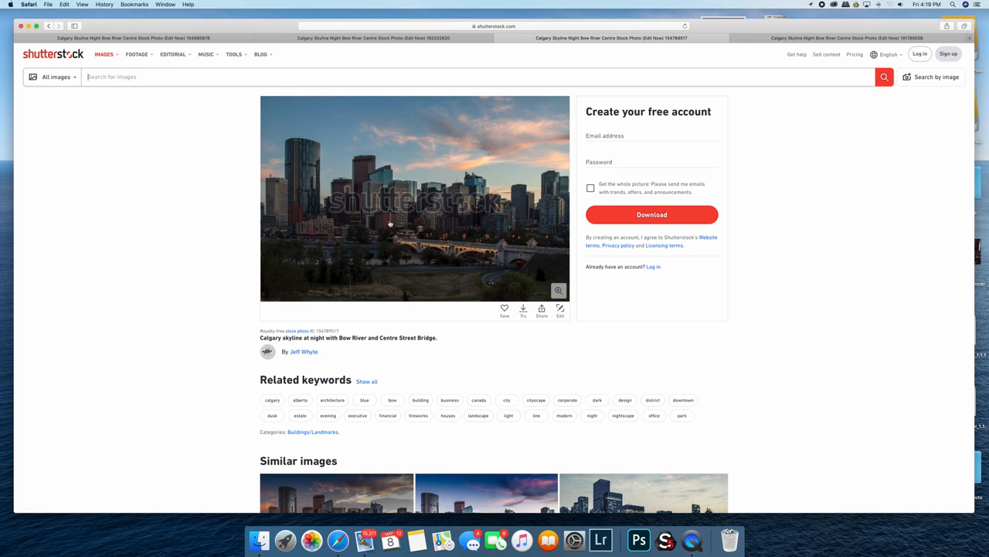
mouse_move(469, 227)
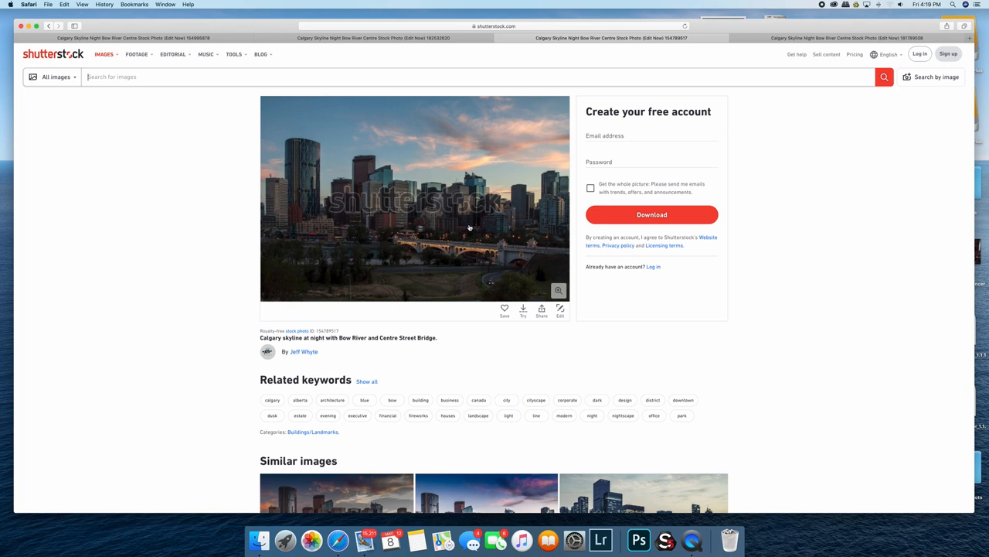
mouse_move(471, 185)
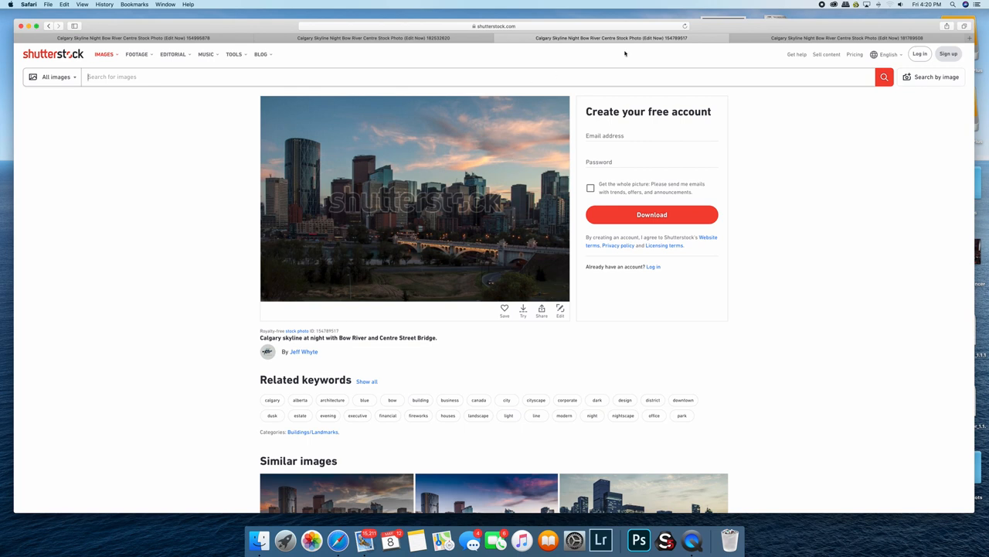
Switch to the fourth tab showing the vivid Calgary skyline with a lit bridge under purple sky
left_click(850, 37)
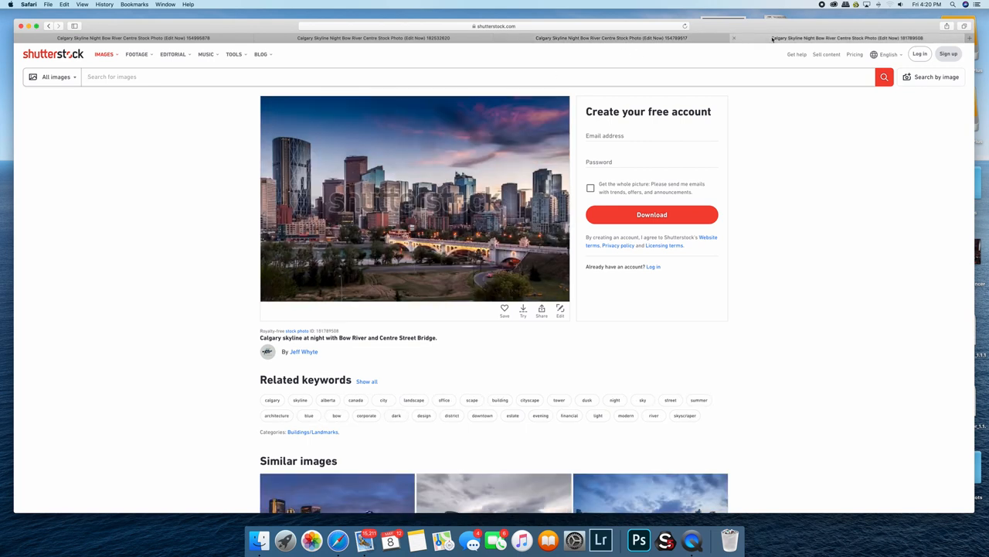
mouse_move(443, 189)
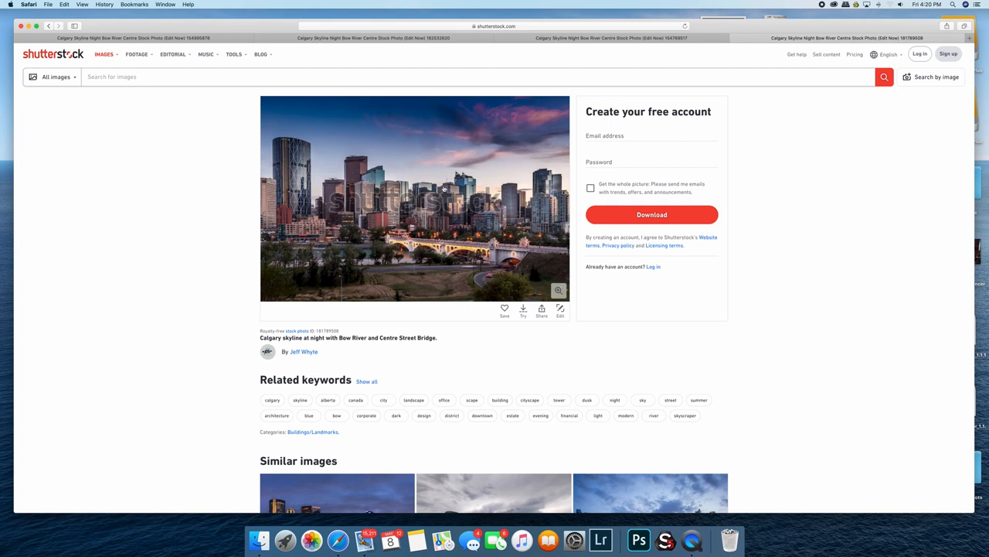
mouse_move(512, 161)
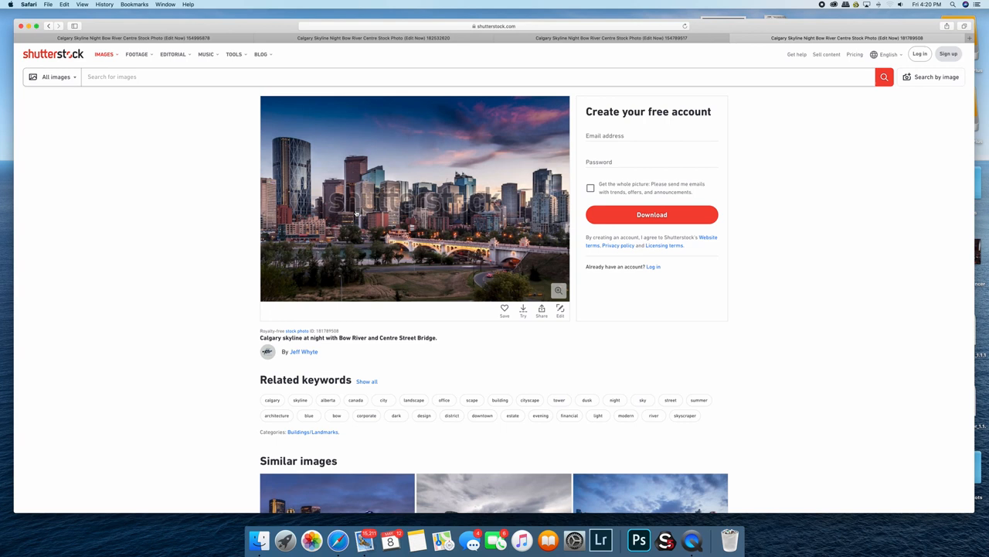
mouse_move(375, 217)
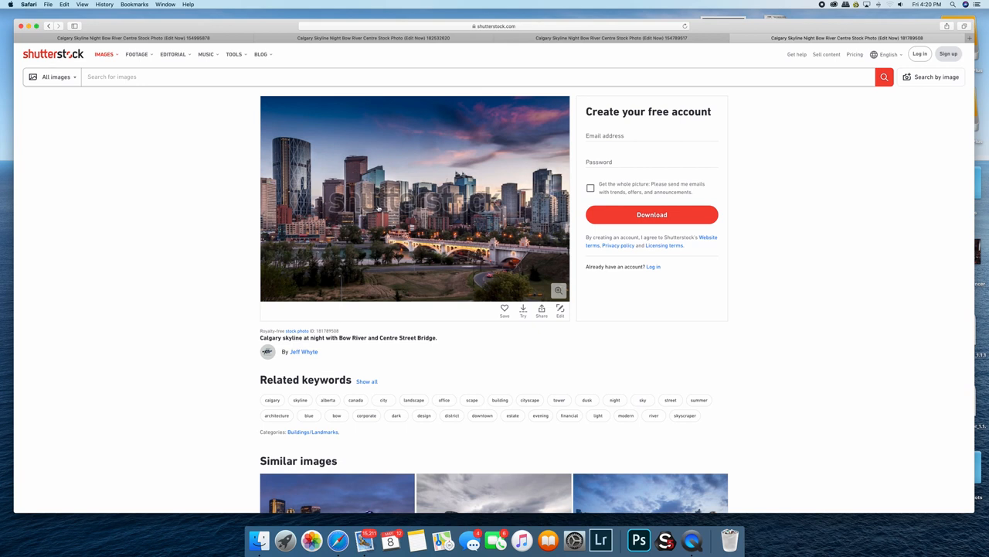
mouse_move(354, 150)
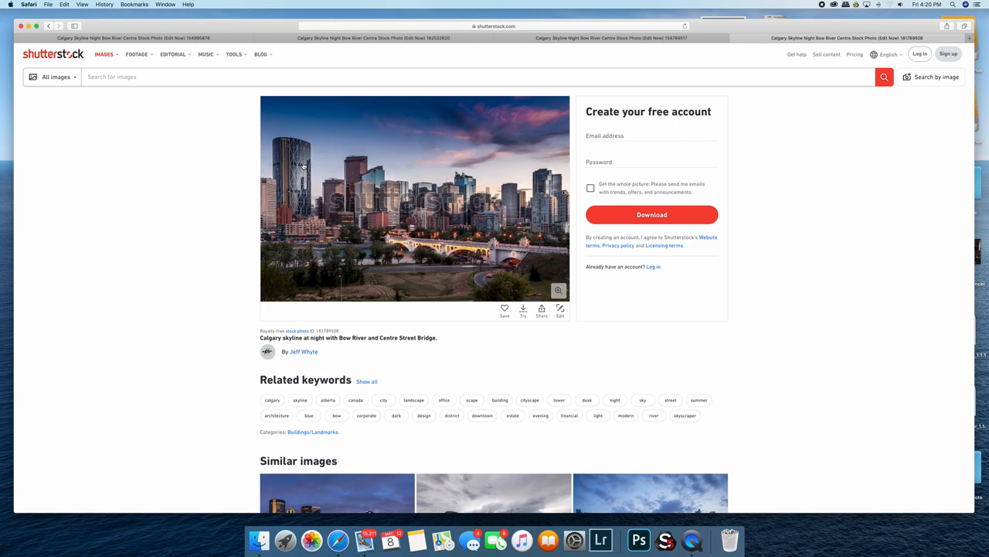
mouse_move(530, 204)
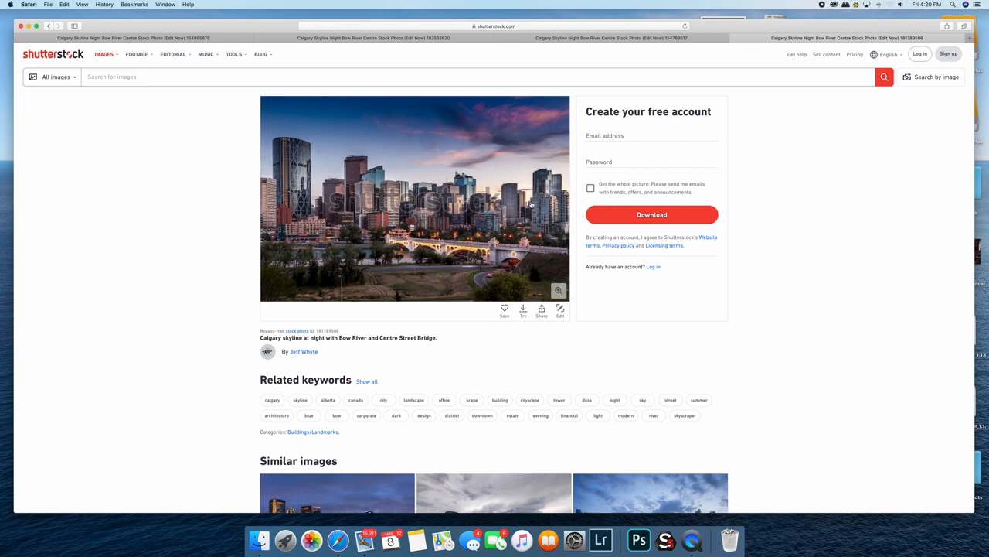
mouse_move(532, 211)
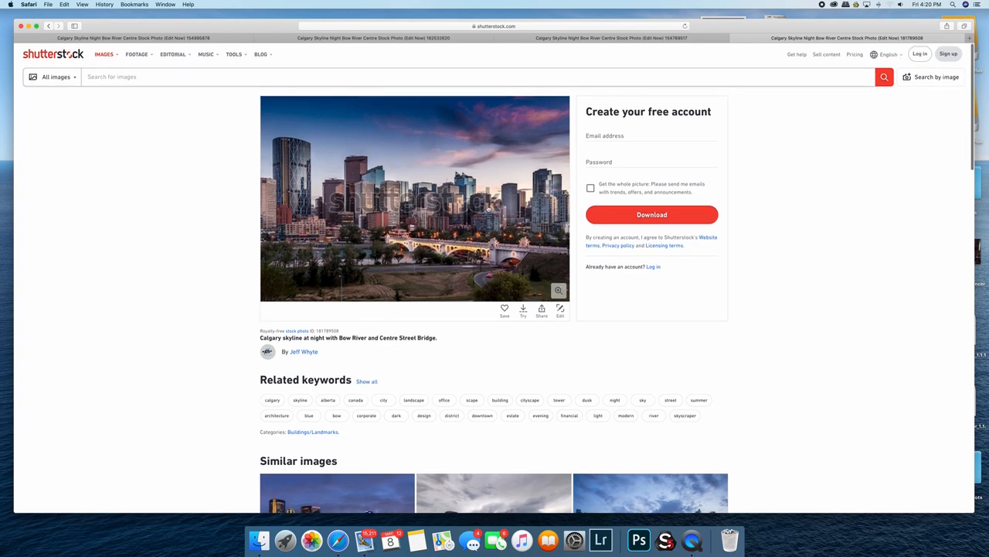
mouse_move(250, 209)
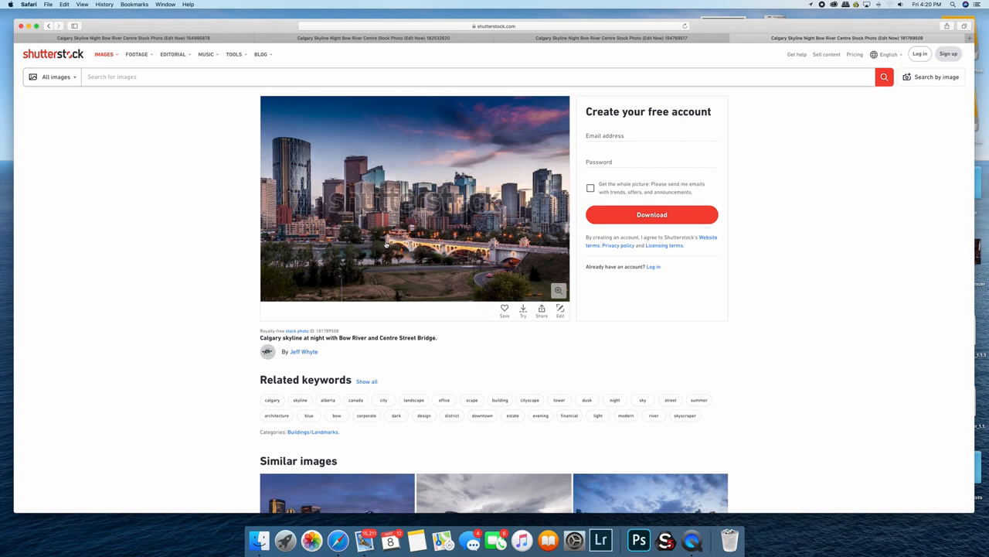
mouse_move(477, 157)
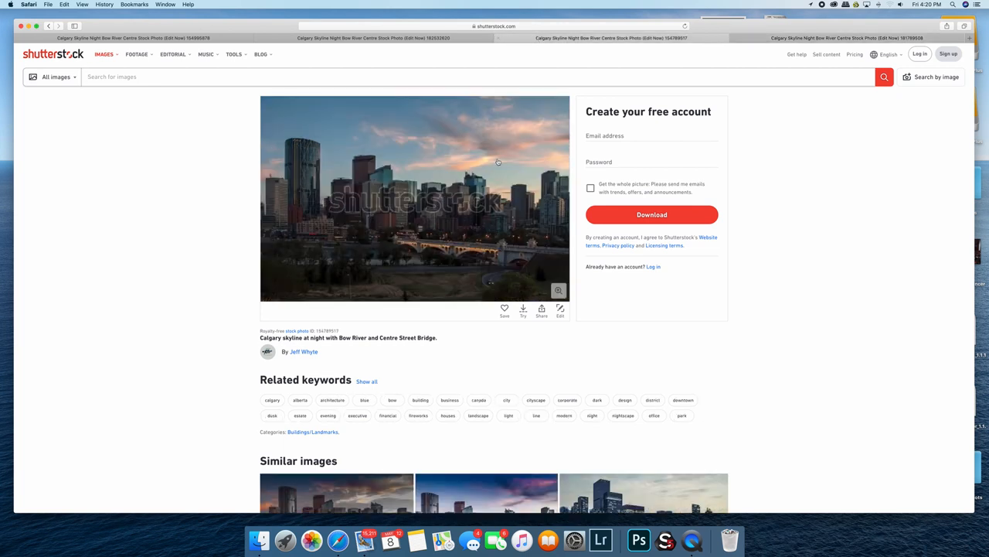
mouse_move(429, 212)
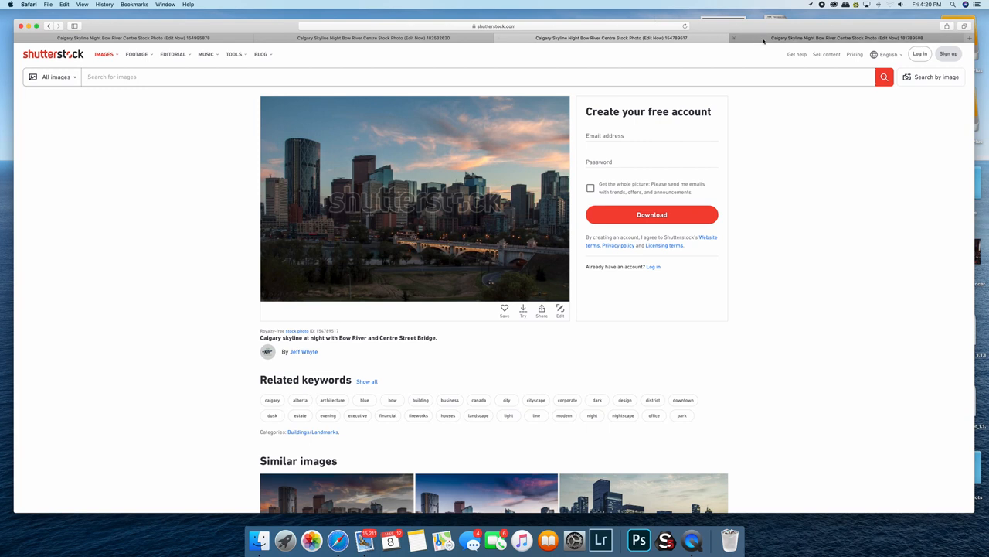
left_click(835, 37)
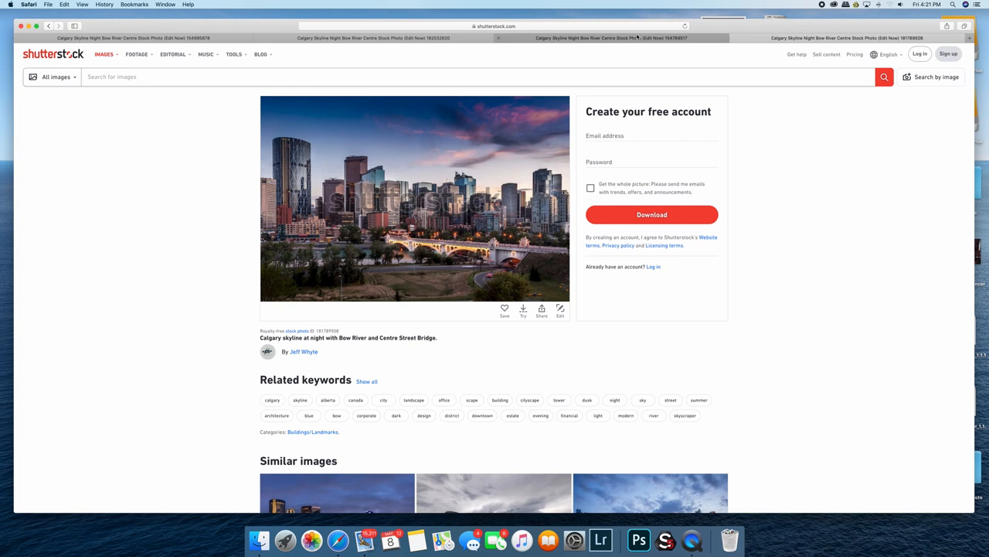
mouse_move(636, 37)
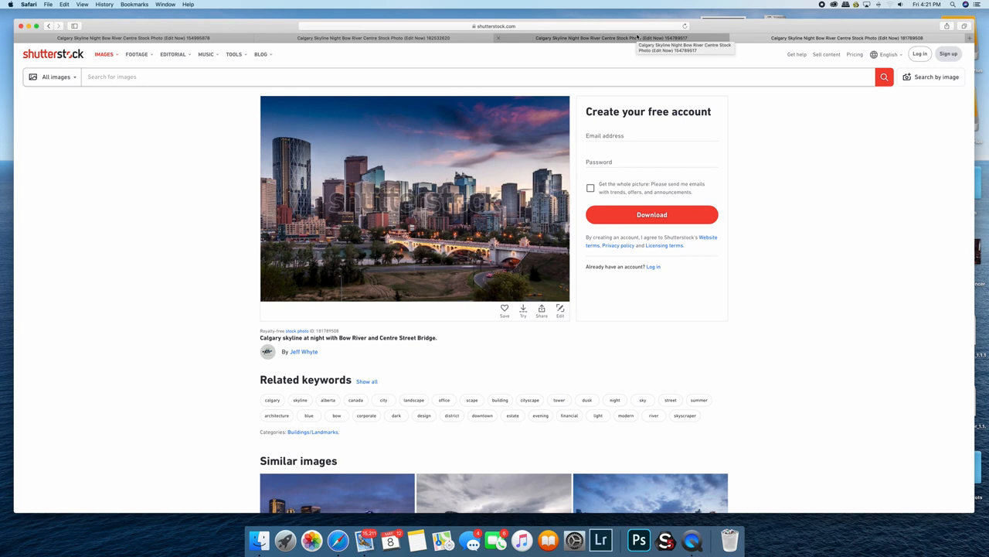